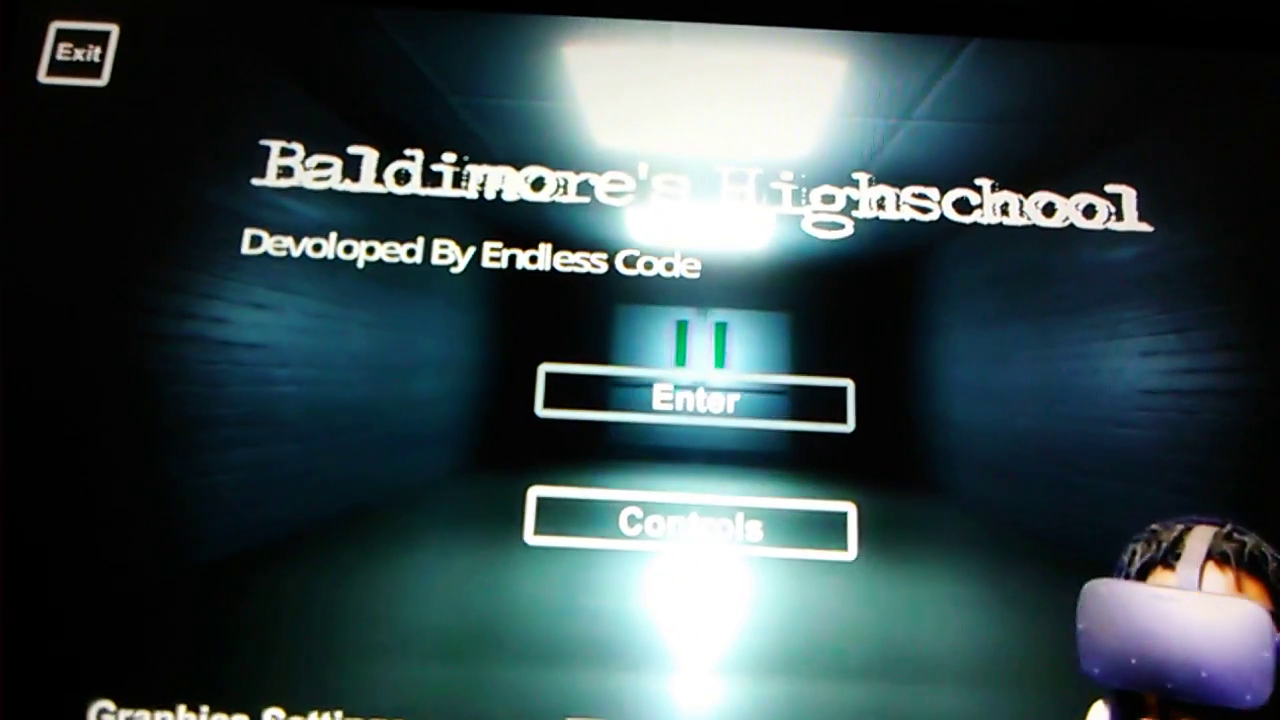
{"action": "left_click", "coordinate": [688, 398]}
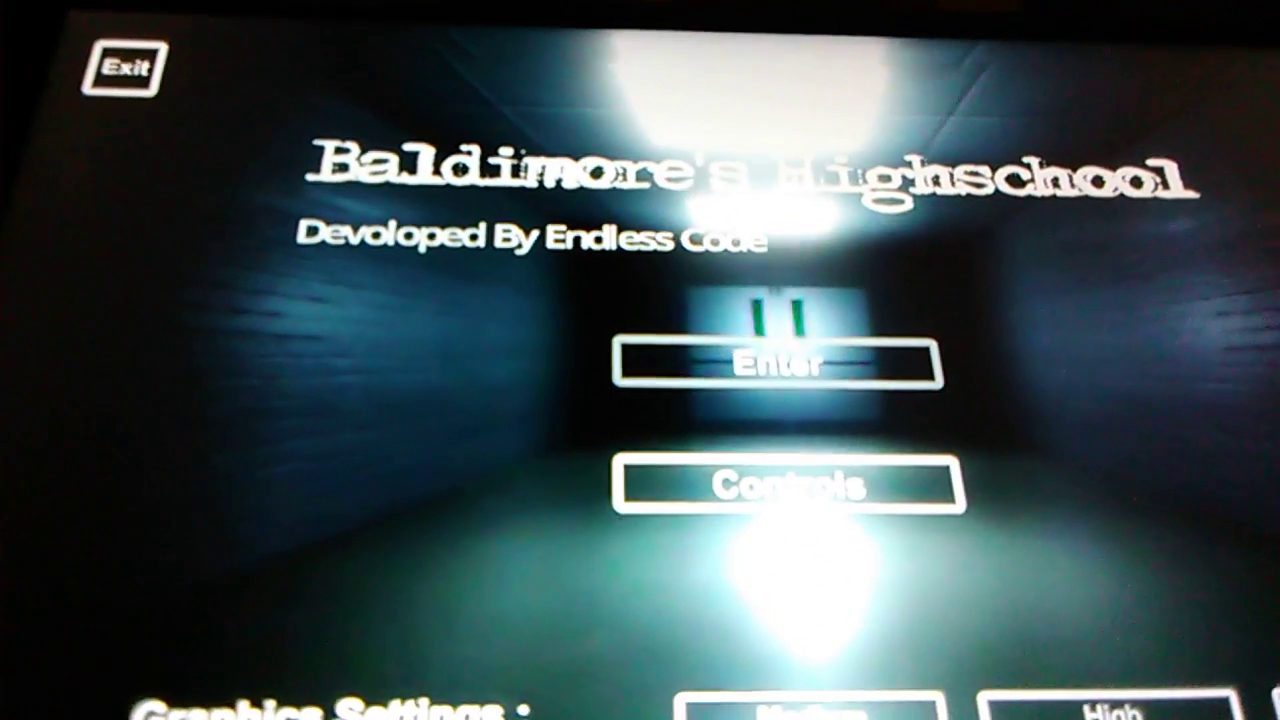
{"action": "left_click", "coordinate": [770, 363]}
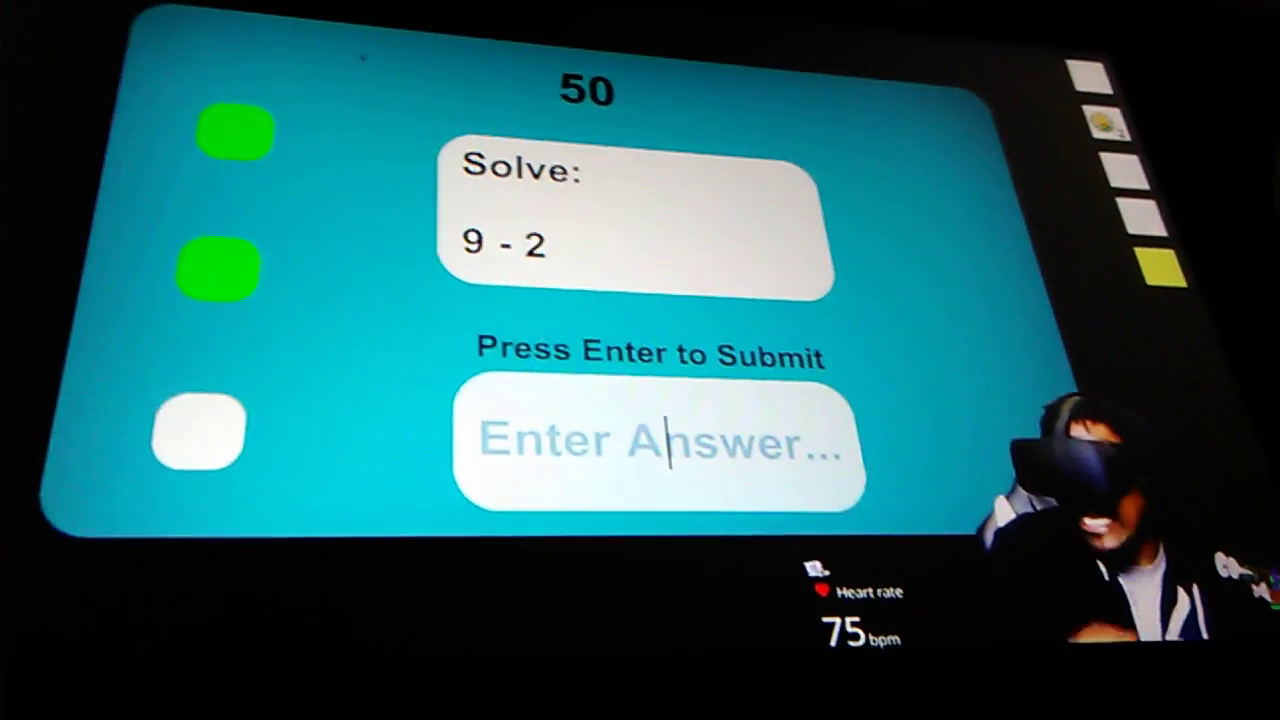
{"action": "type", "text": "7"}
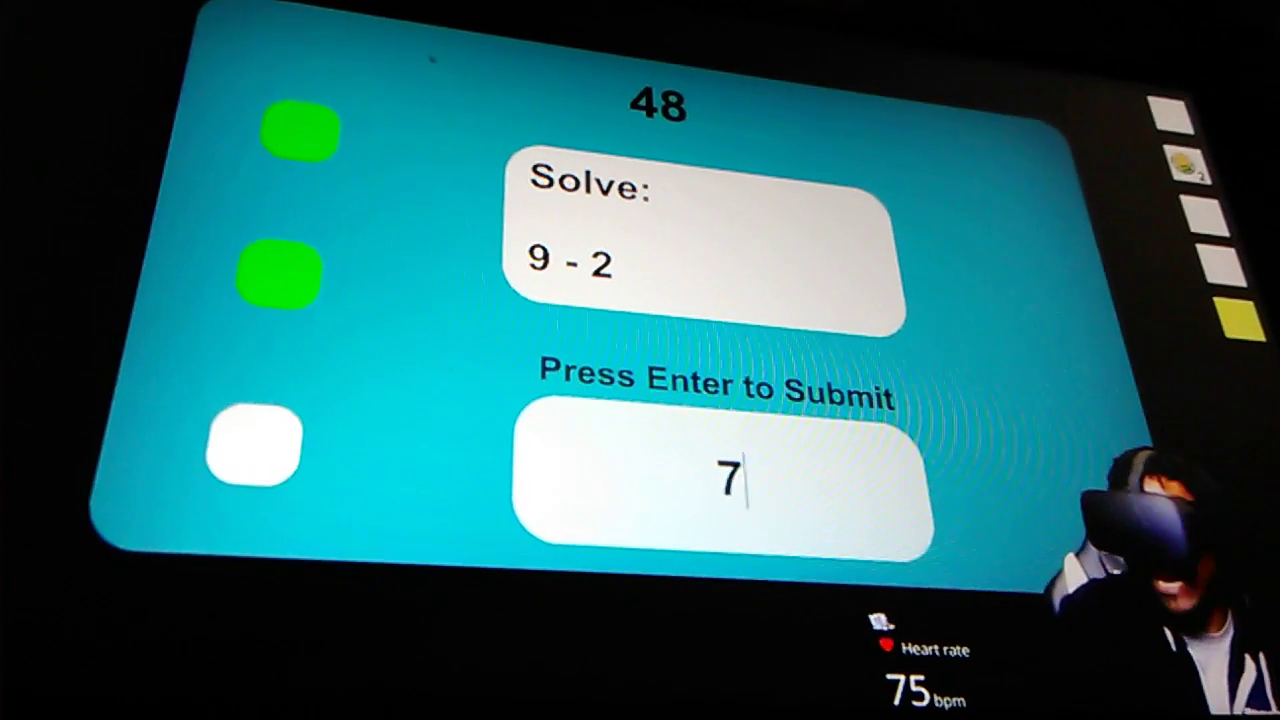
{"action": "key", "text": "enter"}
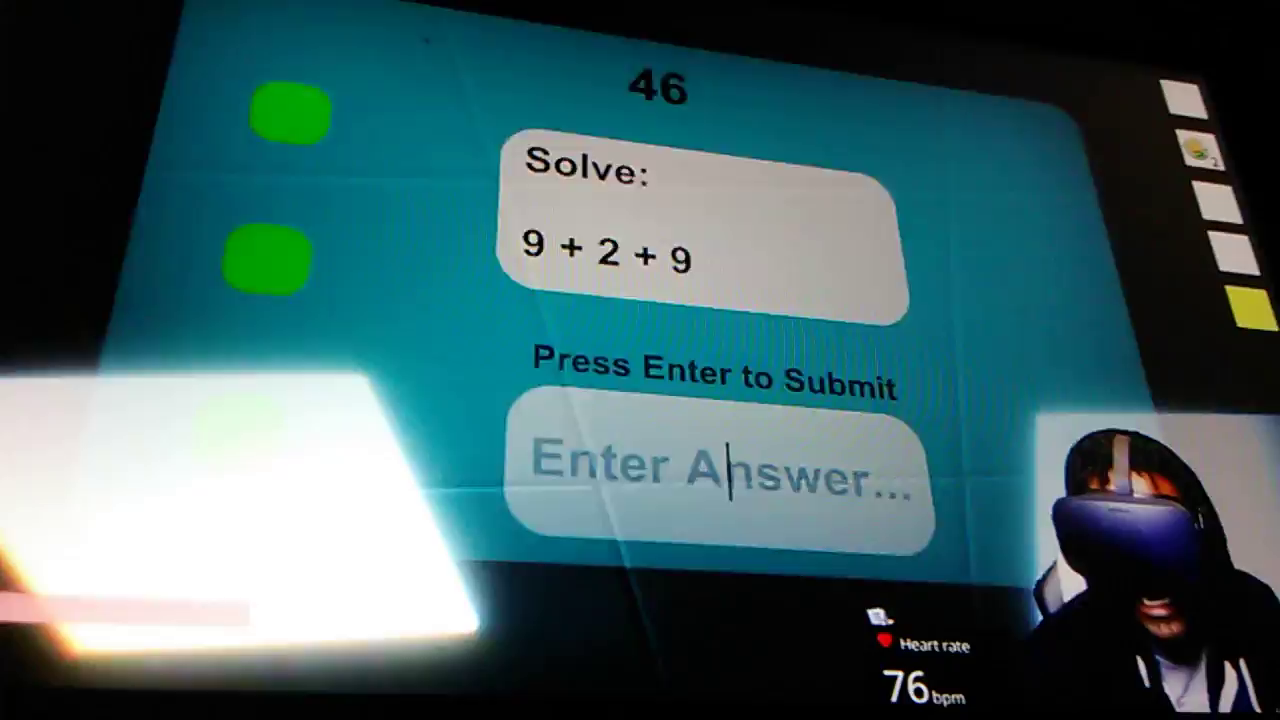